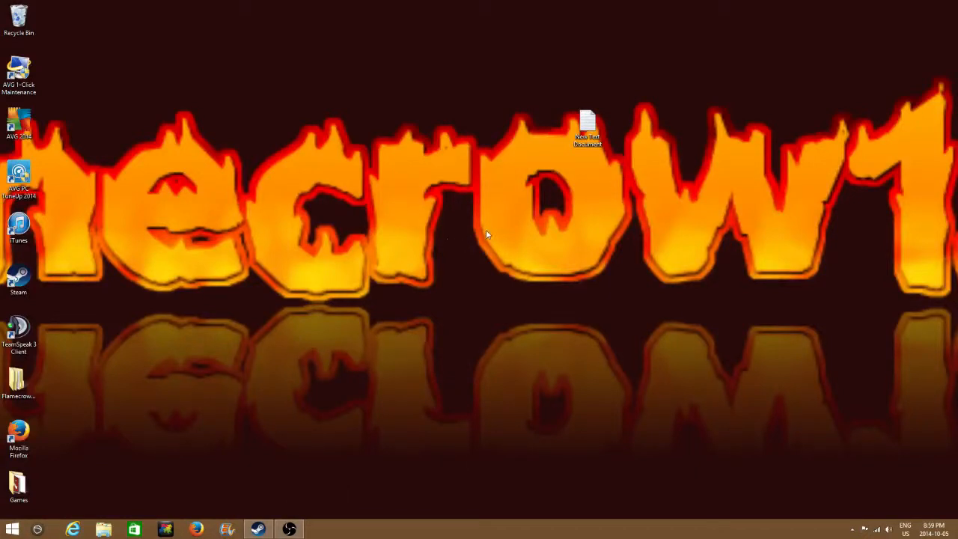
mouse_move(473, 234)
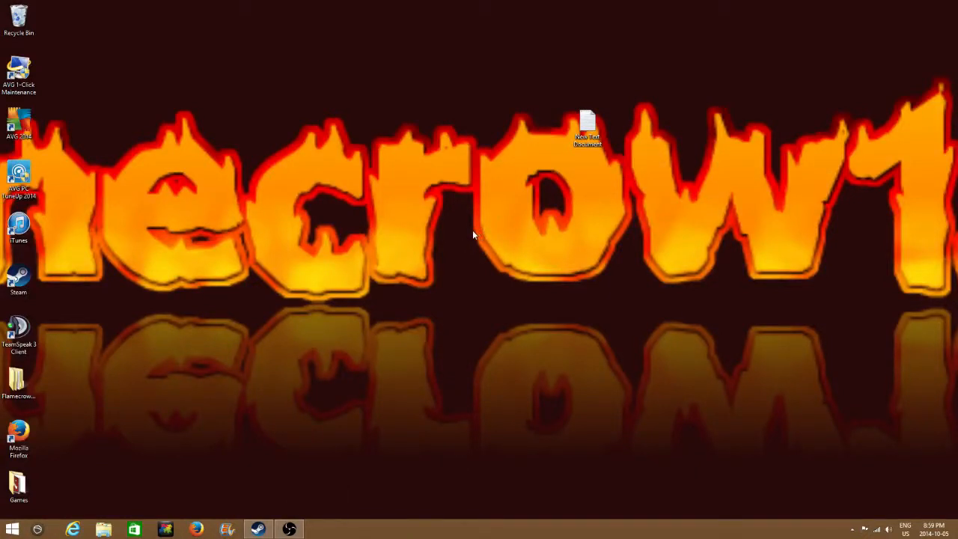
mouse_move(493, 226)
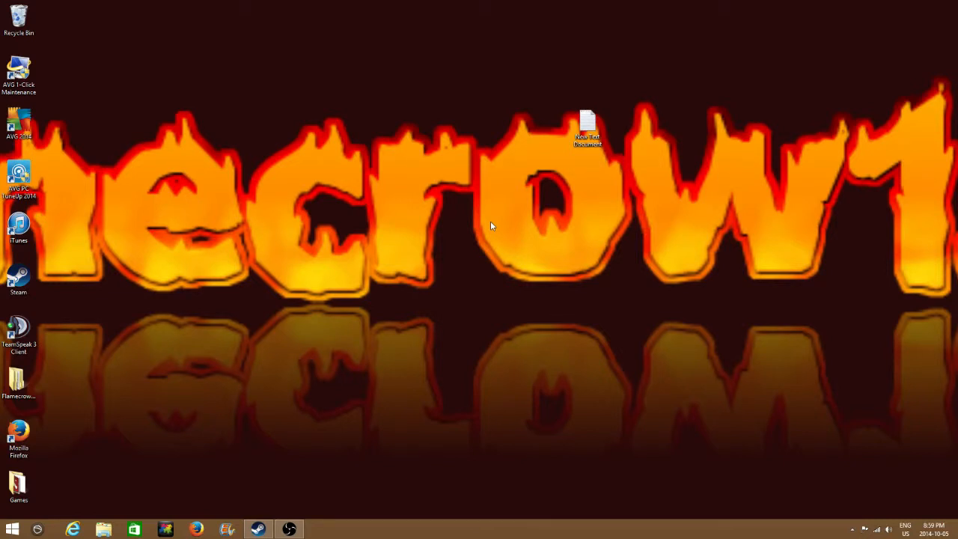
mouse_move(284, 399)
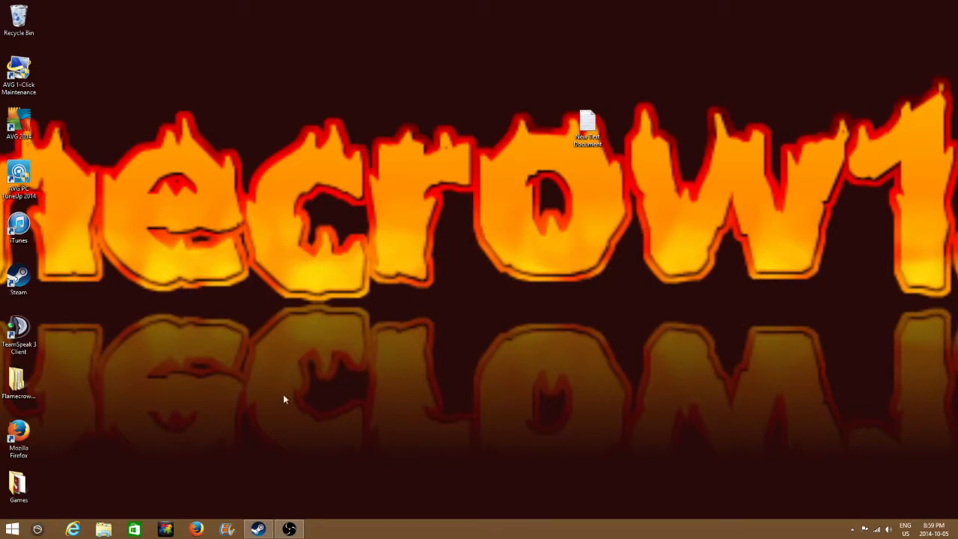
mouse_move(283, 292)
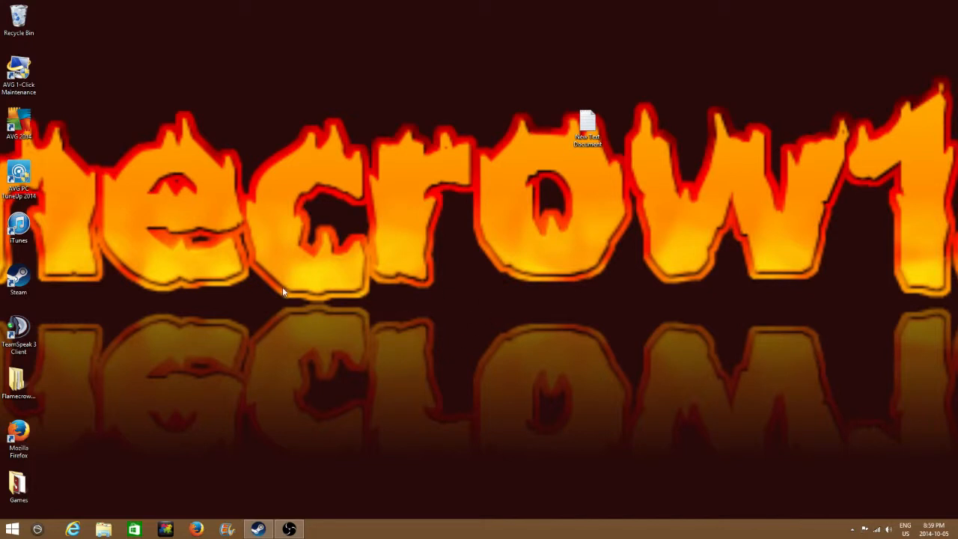
mouse_move(230, 372)
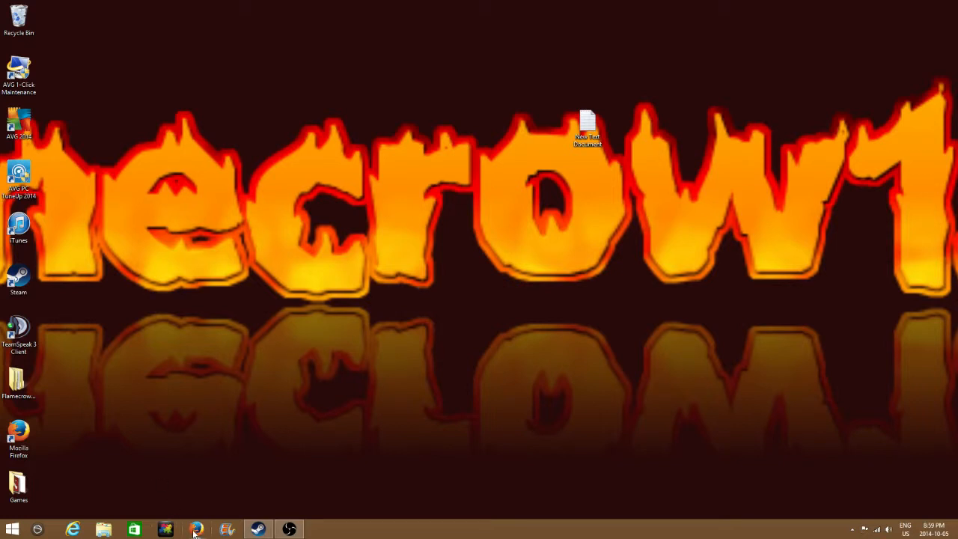
Search Google for OBS in Firefox and follow obsproject.com to the GitHub 0.637b releases page.
click(196, 529)
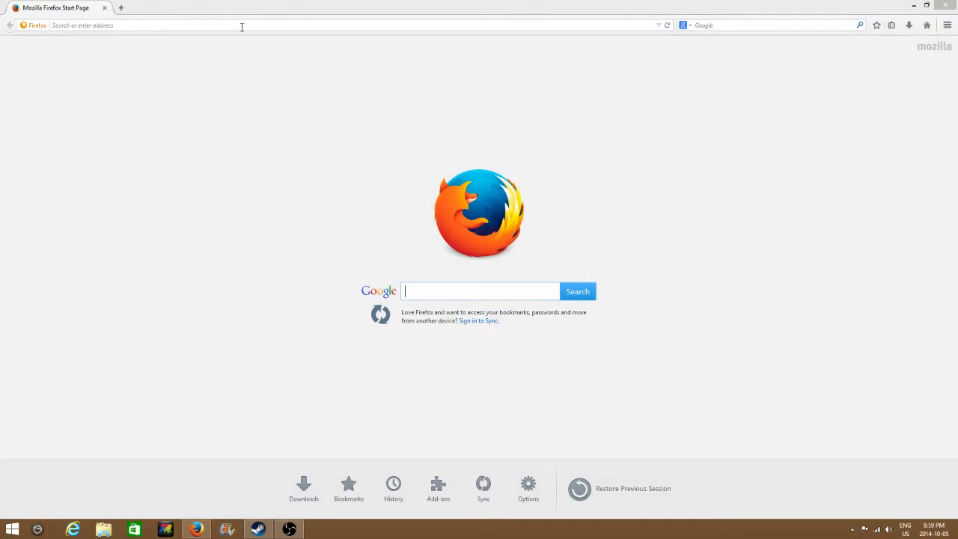
text(Ob)
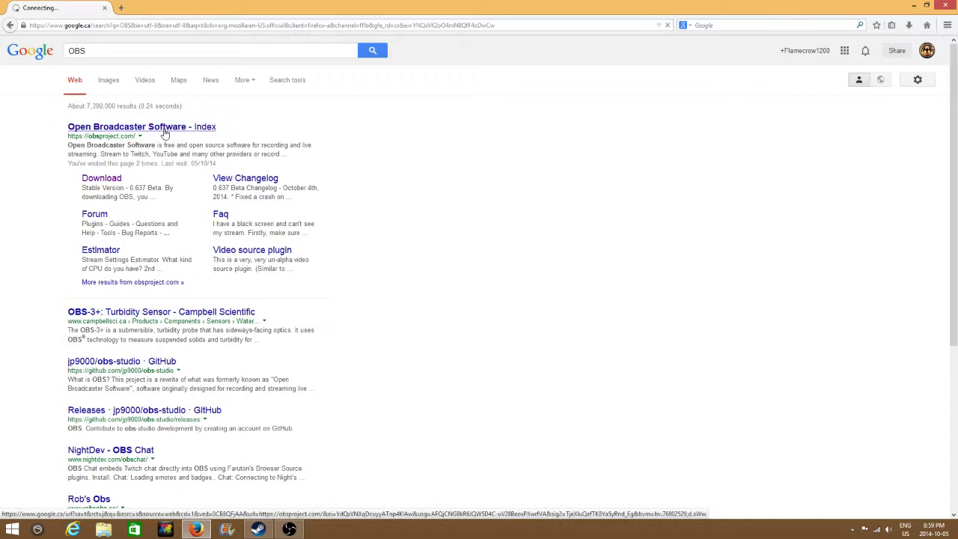
click(142, 127)
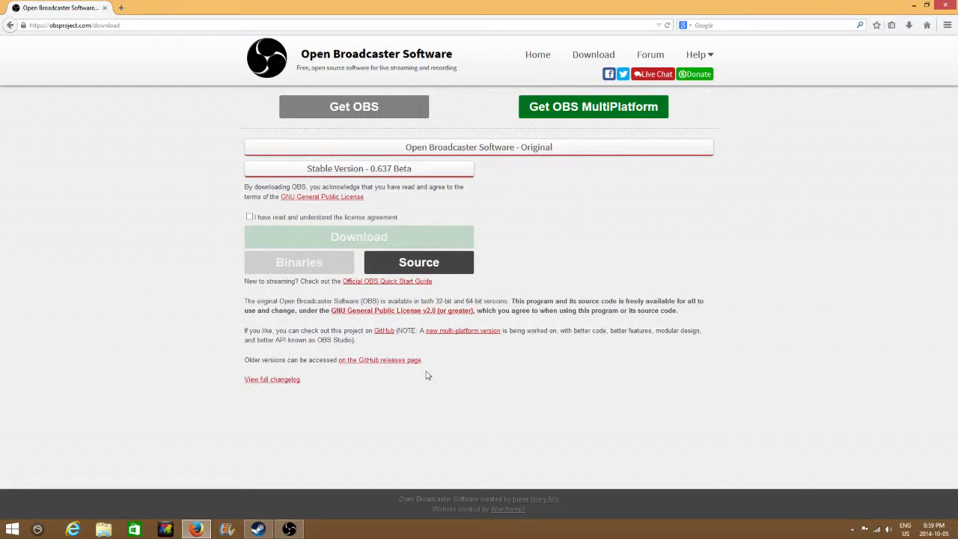
mouse_move(274, 371)
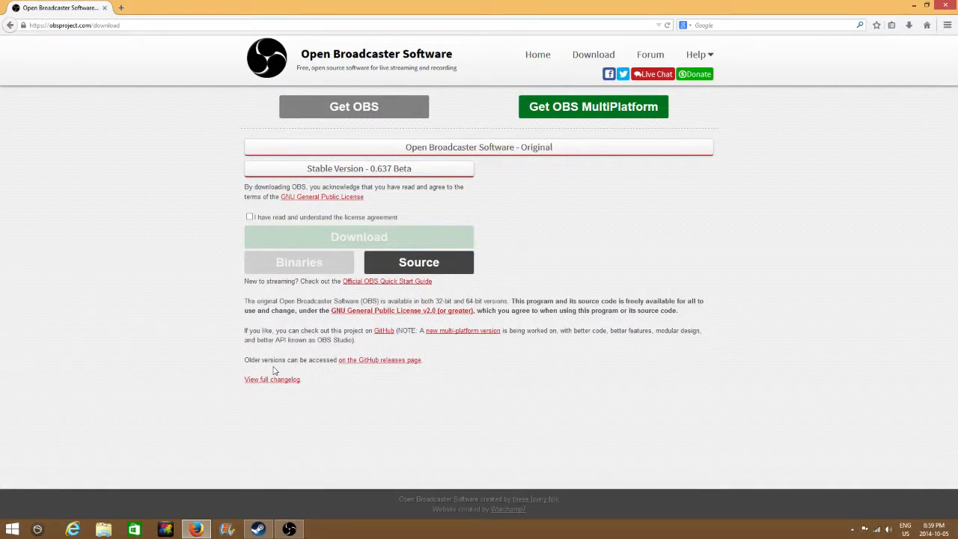
mouse_move(379, 360)
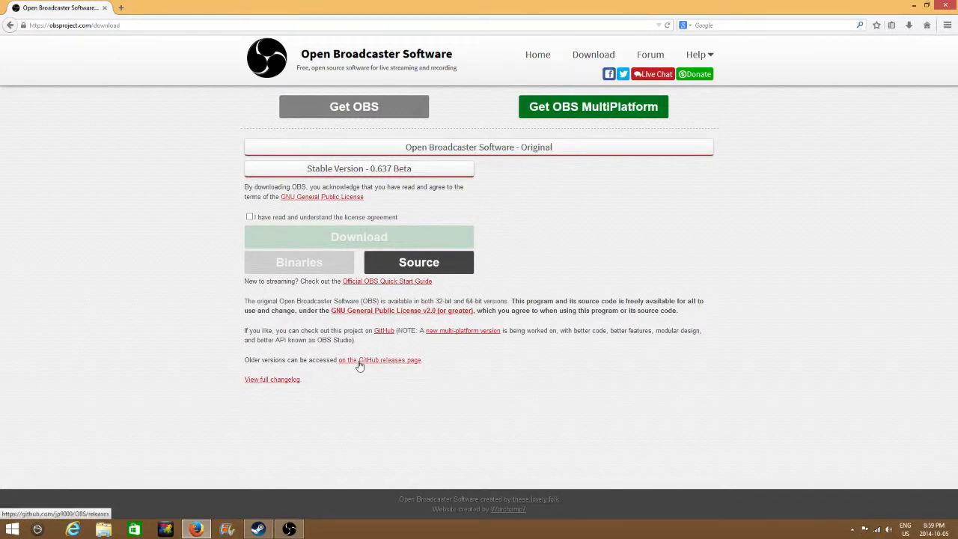
click(380, 360)
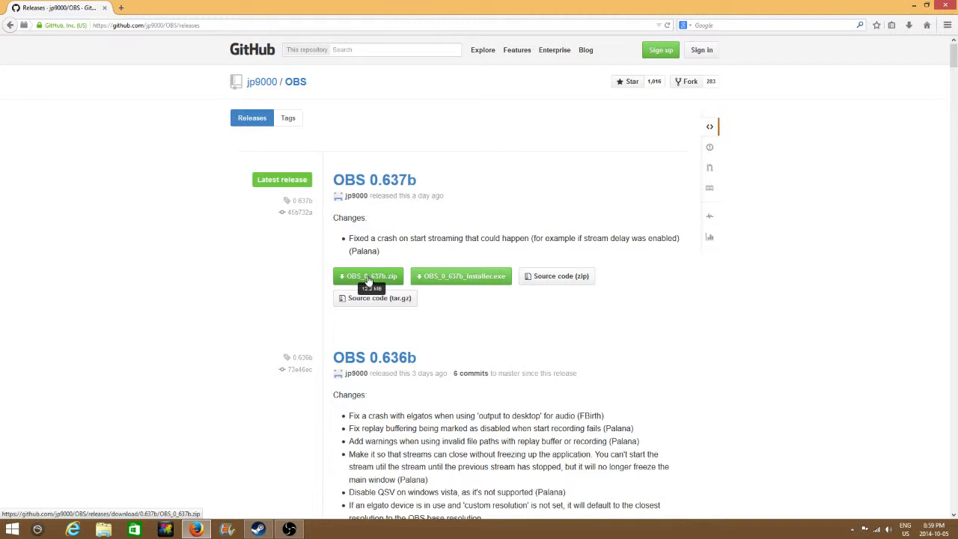
mouse_move(672, 220)
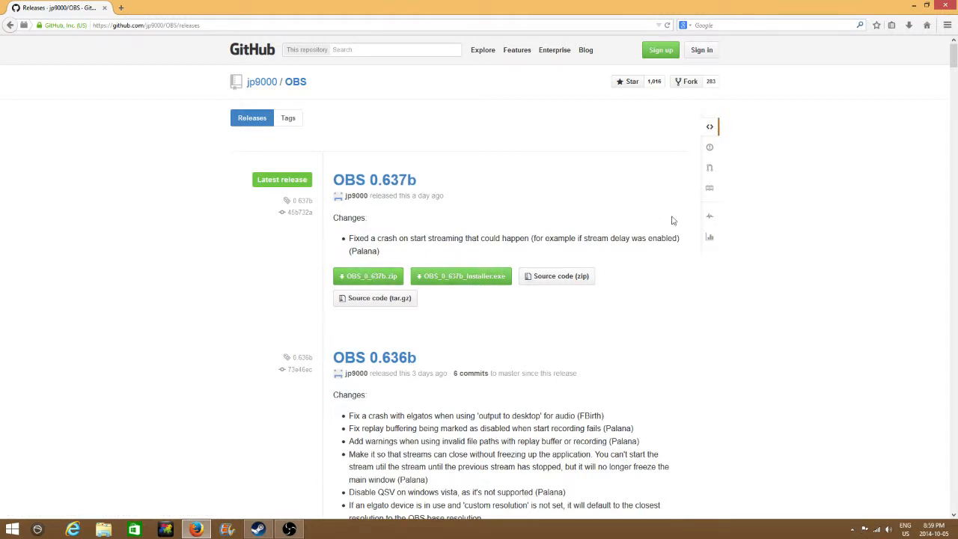
mouse_move(451, 188)
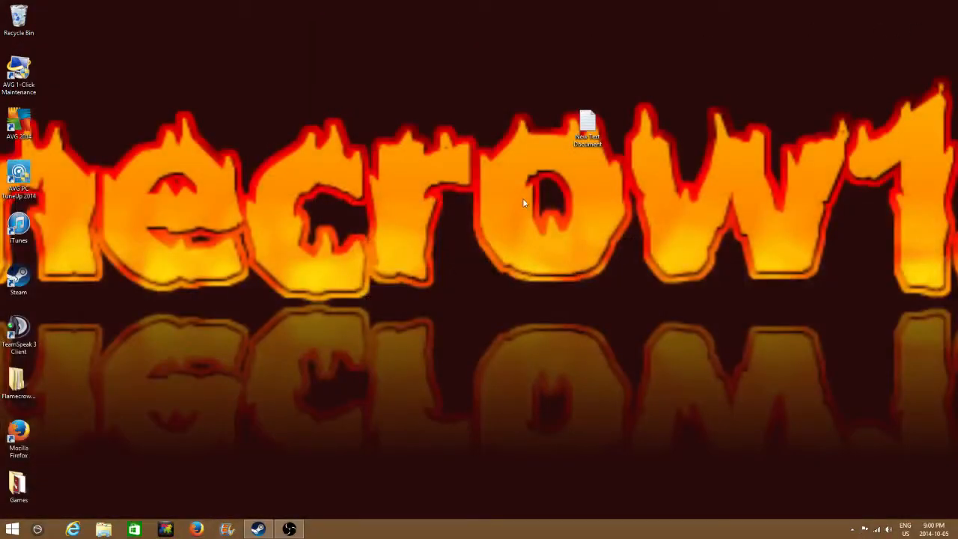
mouse_move(39, 404)
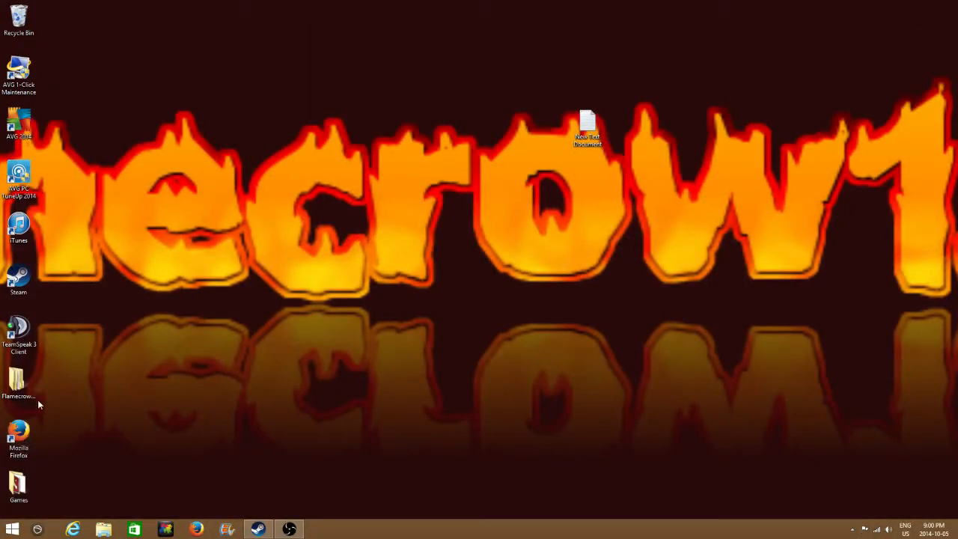
mouse_move(217, 395)
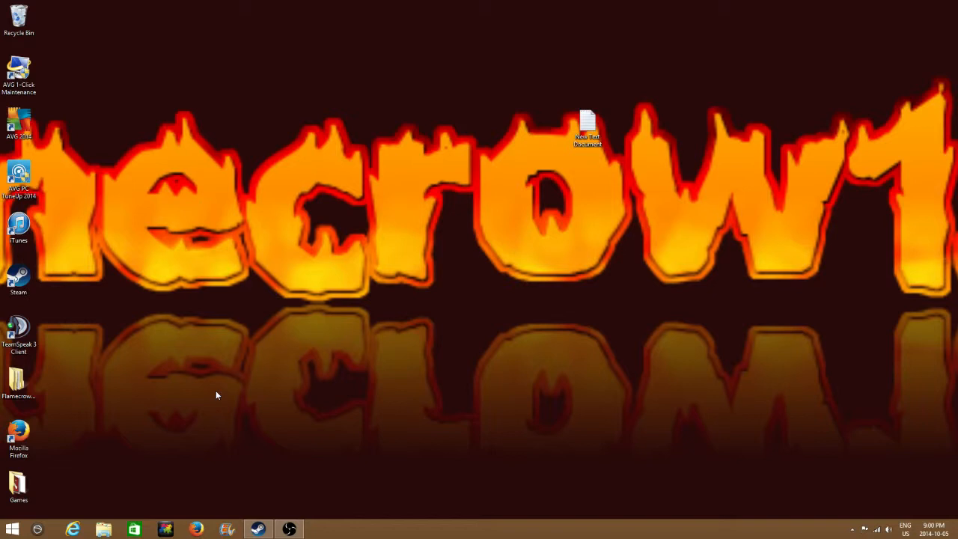
mouse_move(244, 444)
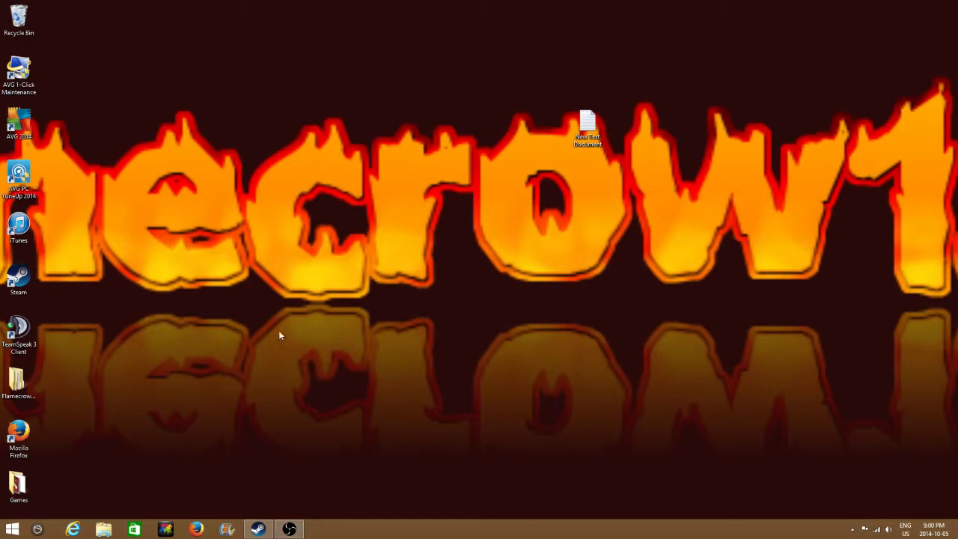
mouse_move(258, 335)
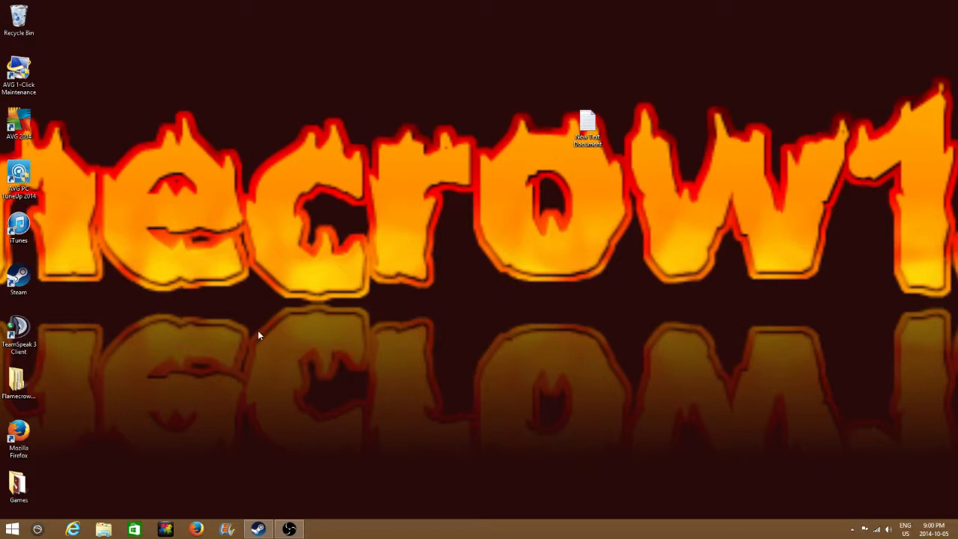
Dismiss the desktop context menu and open 'New folder' containing the extracted OBS files.
right_click(259, 336)
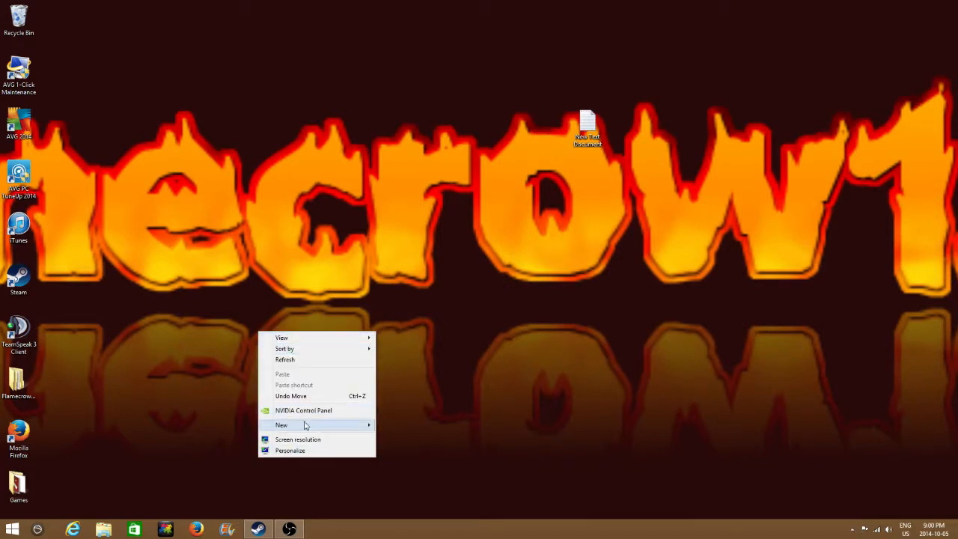
click(395, 470)
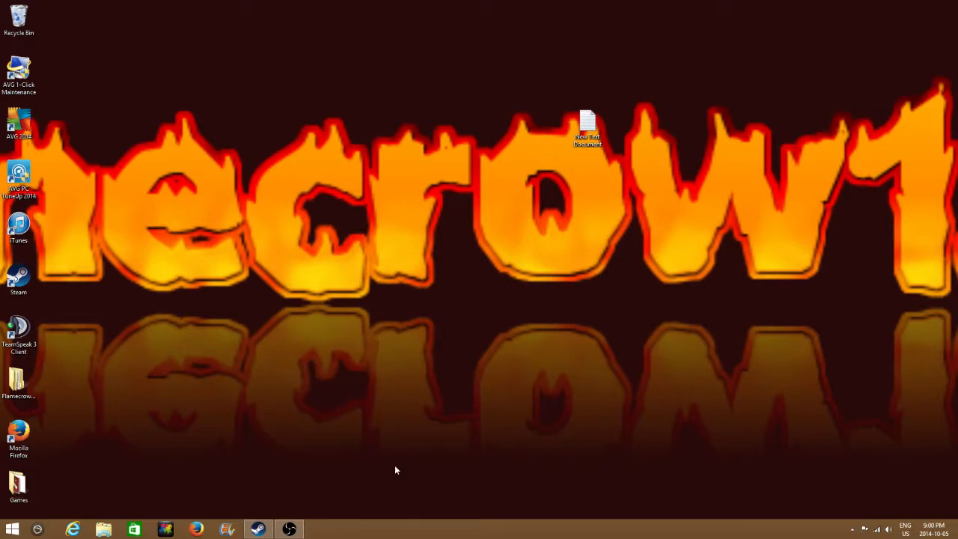
mouse_move(372, 134)
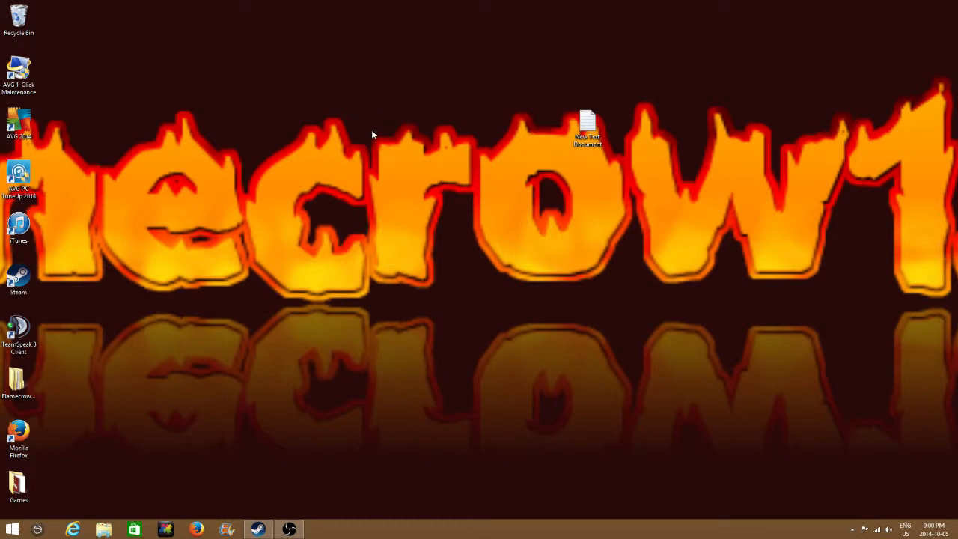
mouse_move(410, 211)
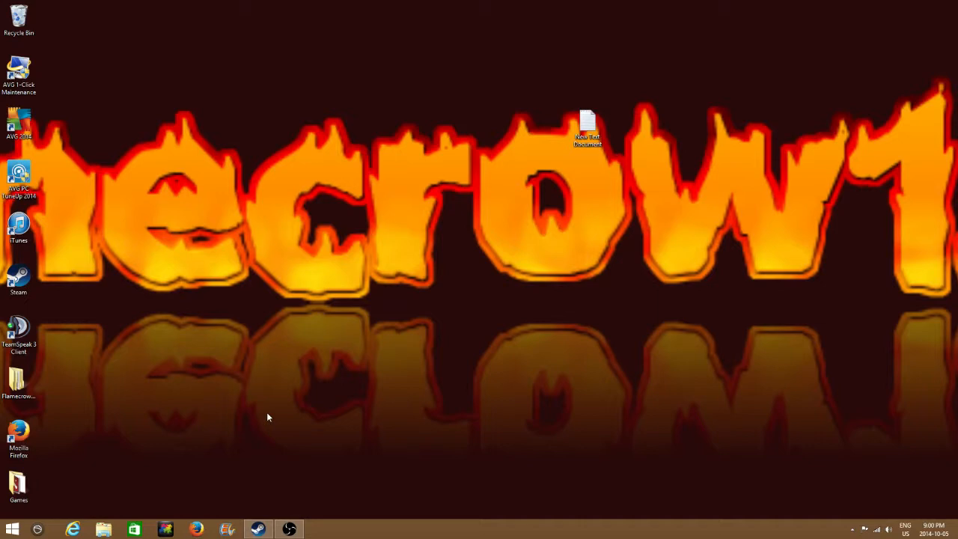
click(18, 486)
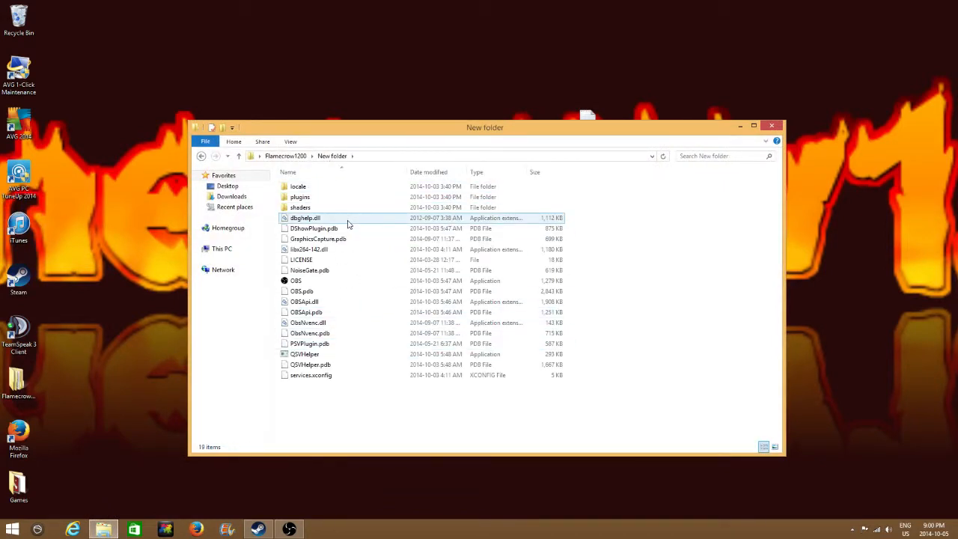
Close the File Explorer window and start Open Broadcaster Software from the taskbar.
click(297, 280)
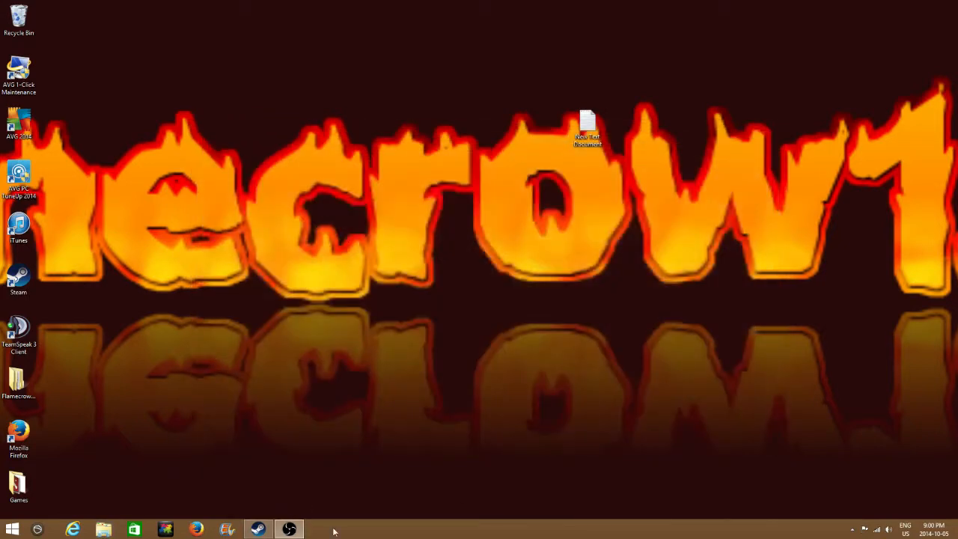
click(289, 530)
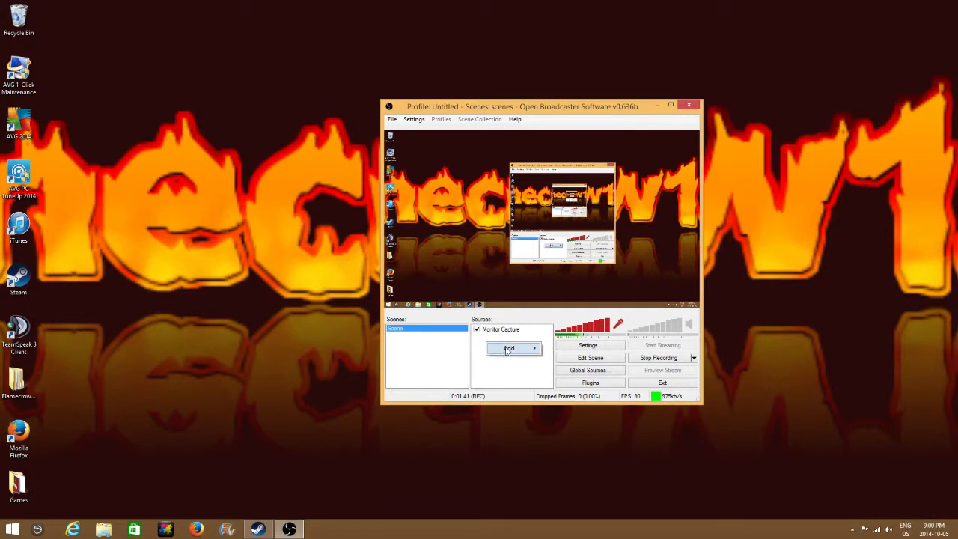
Add a Window Capture source with the default name that captures the Firefox start page window.
click(514, 348)
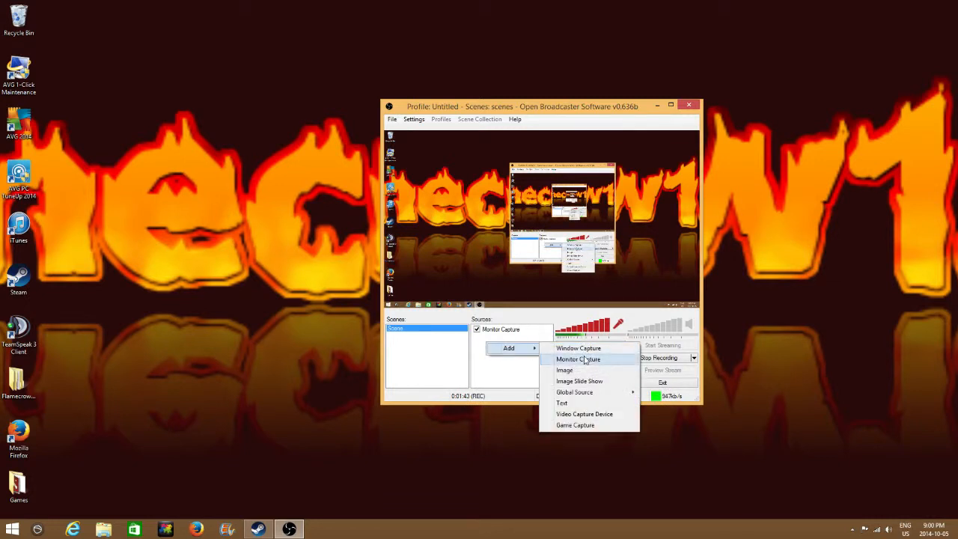
mouse_move(578, 348)
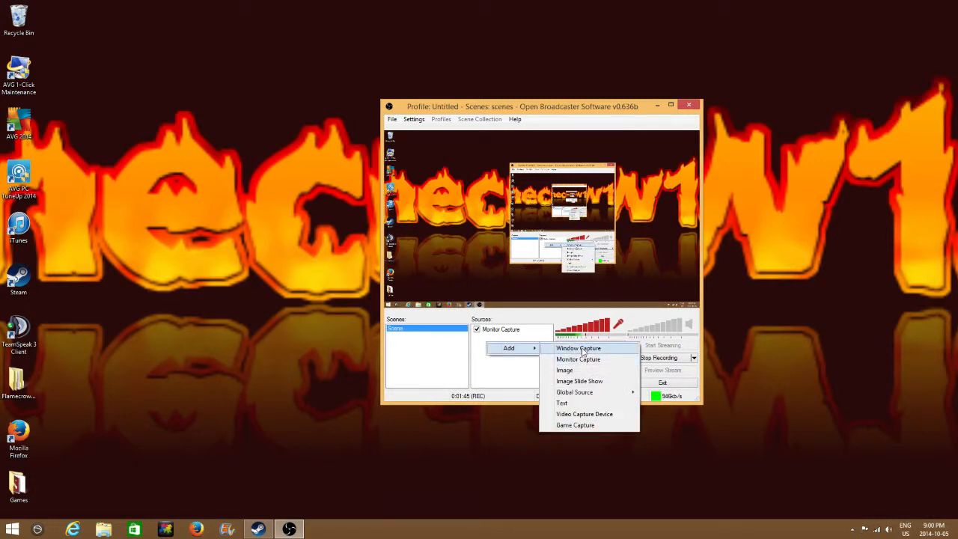
click(578, 348)
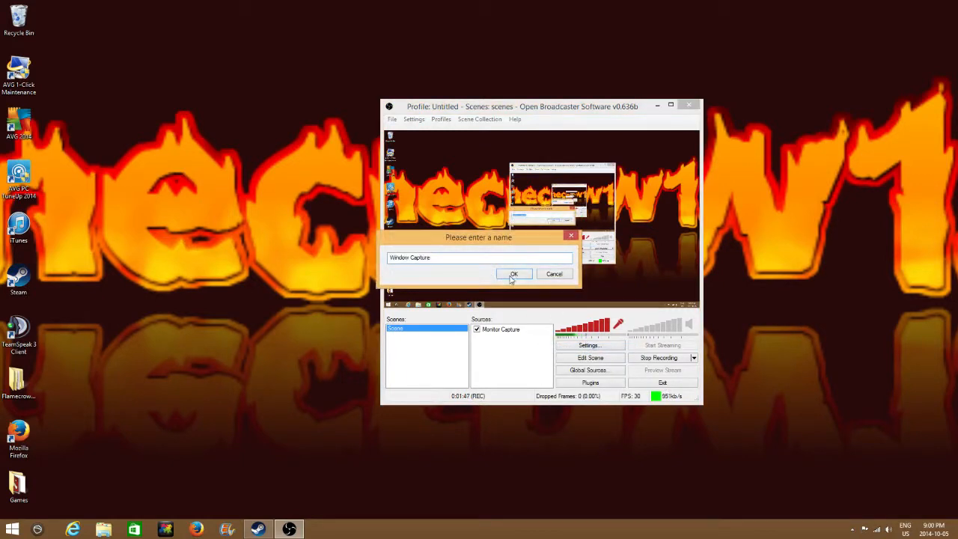
click(513, 273)
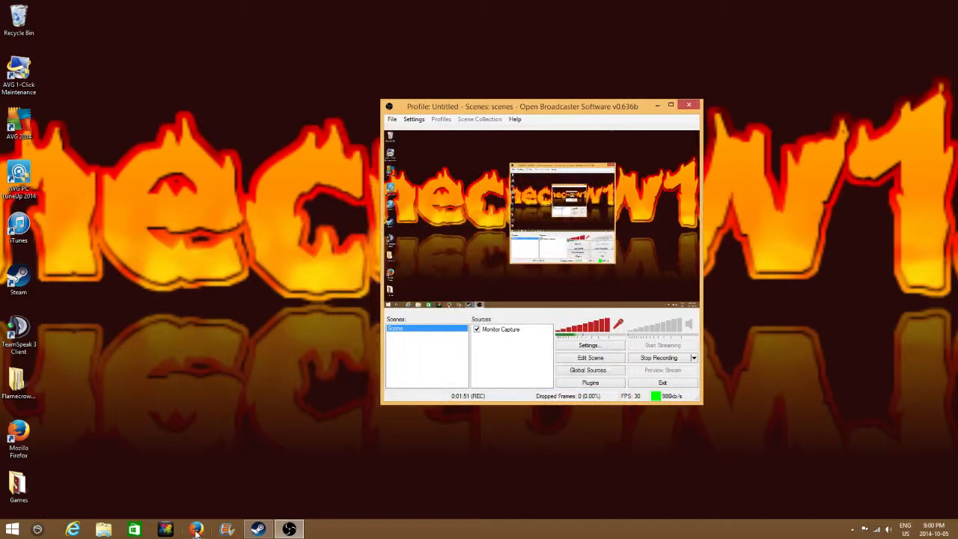
click(197, 529)
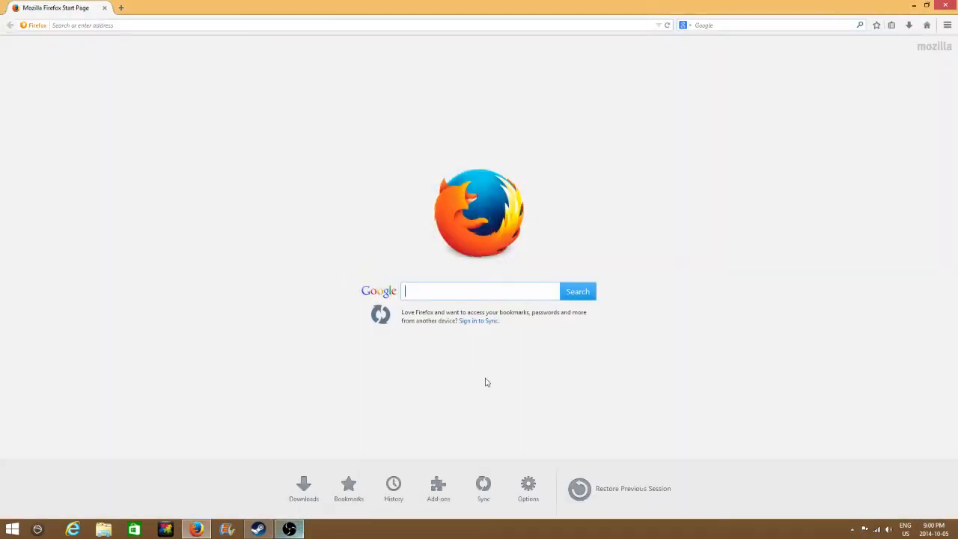
click(289, 530)
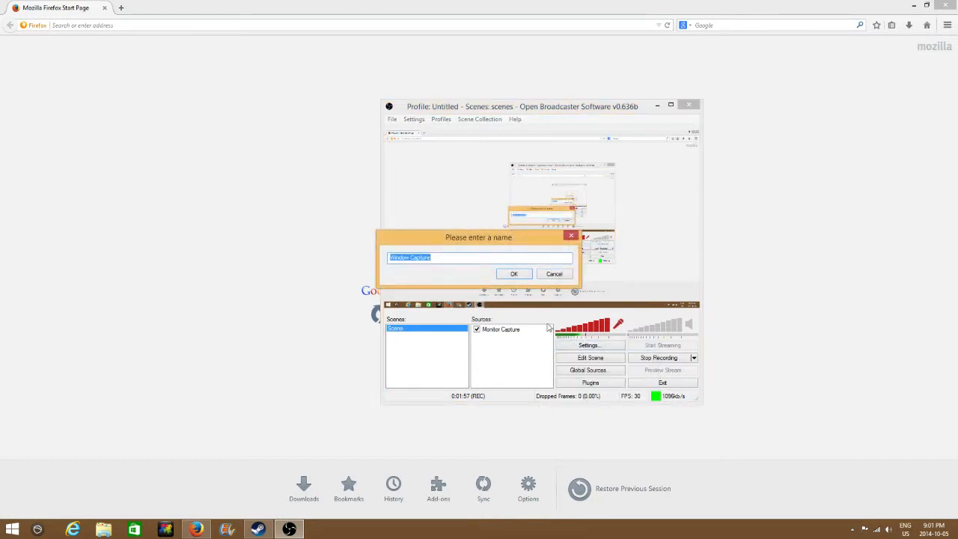
click(514, 273)
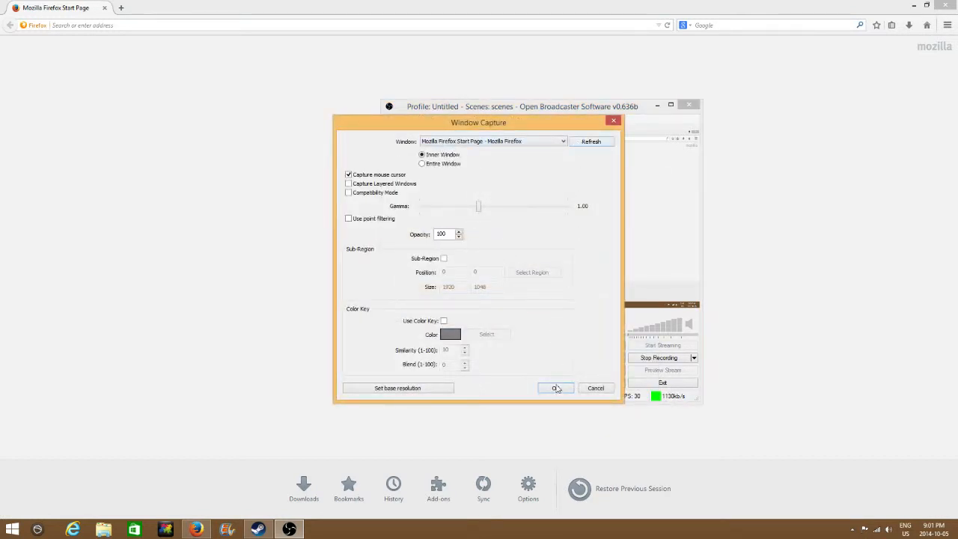
click(555, 387)
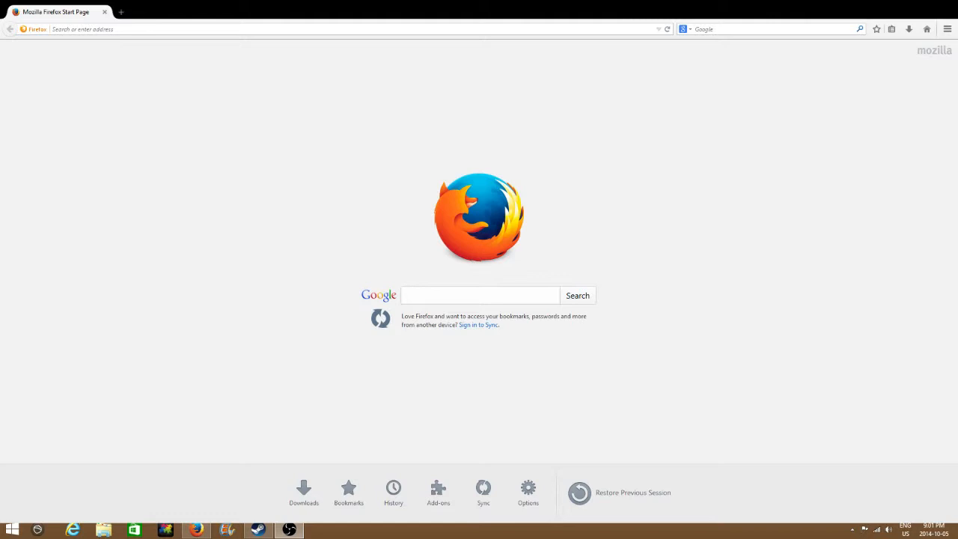
Add the FULL HD 1080P Webcam as a Video Capture Device, preview it, then remove it.
click(288, 530)
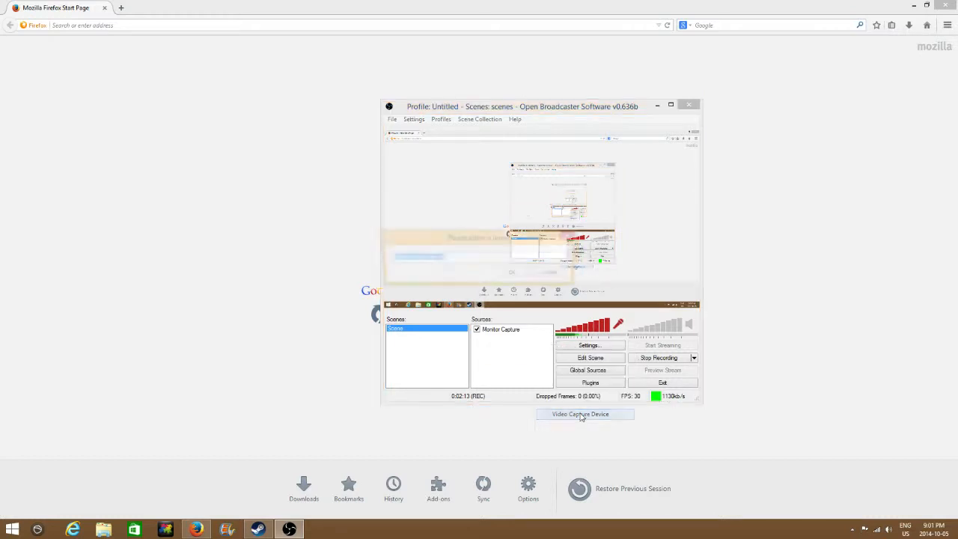
click(580, 414)
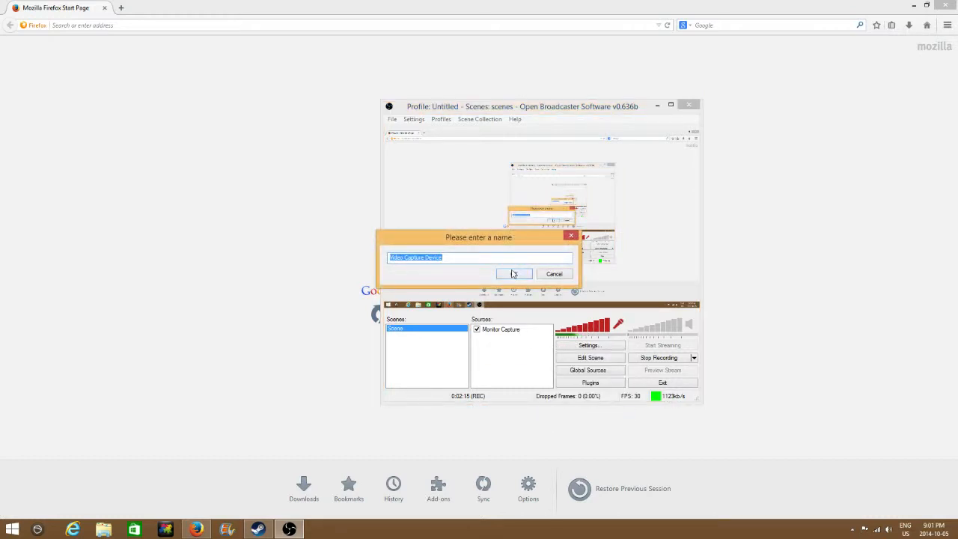
click(514, 273)
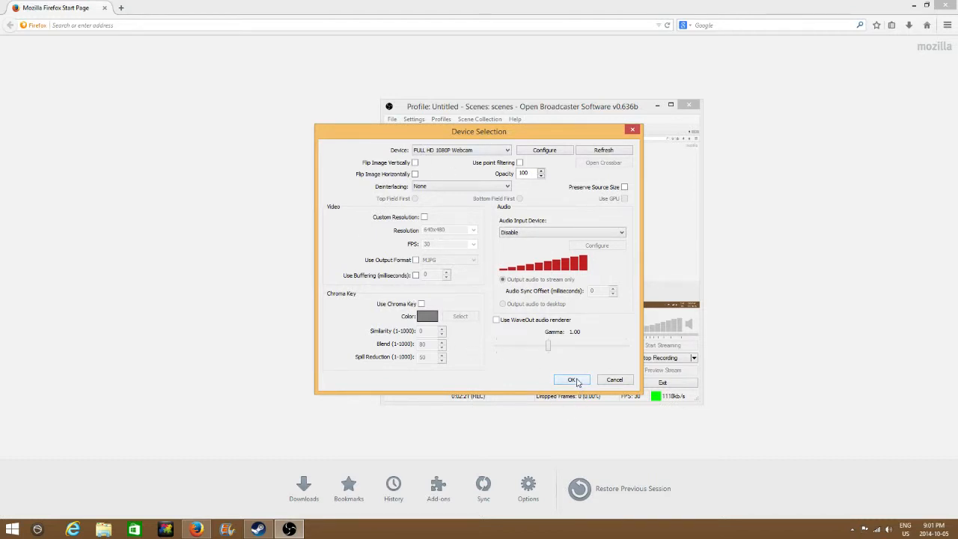
click(571, 380)
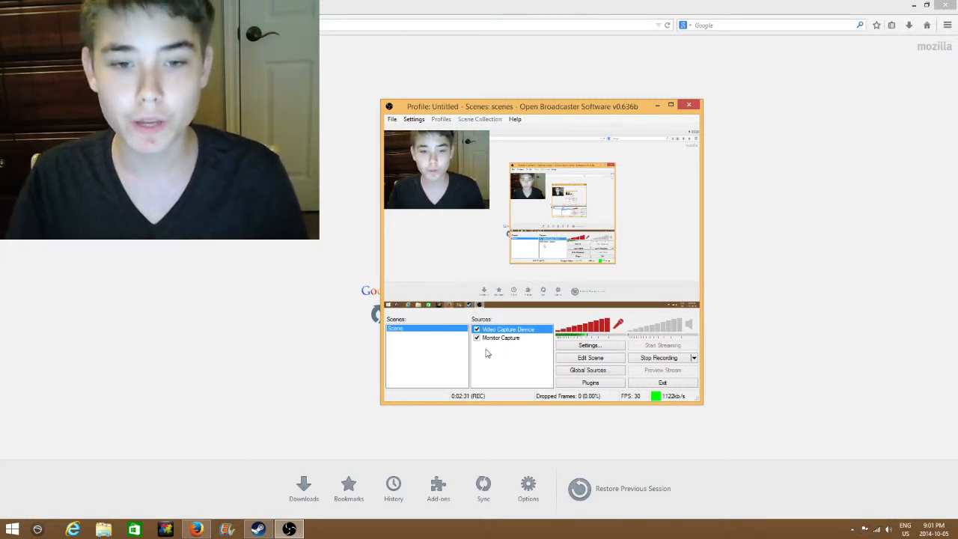
right_click(509, 329)
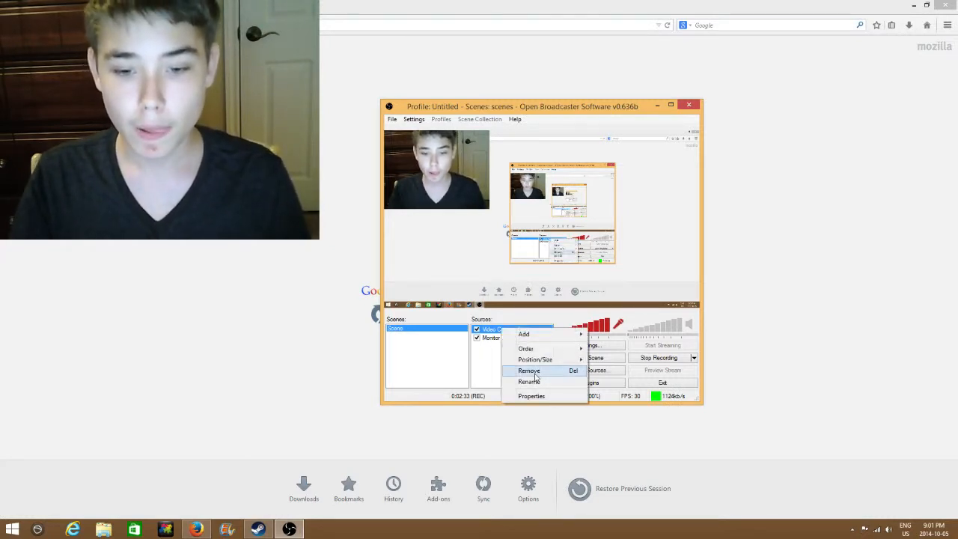
click(528, 371)
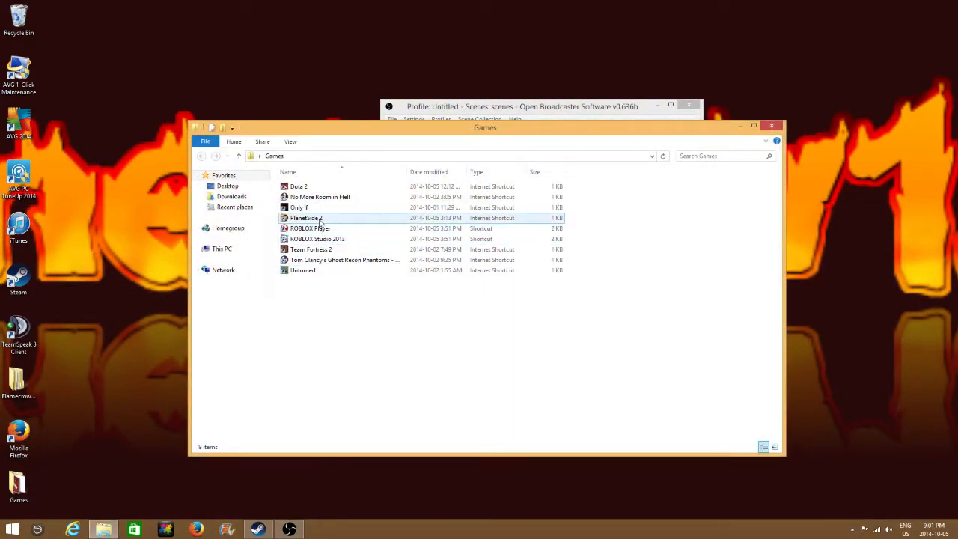
Select the Unturned shortcut in the Games folder and double-click it to launch the game.
click(303, 270)
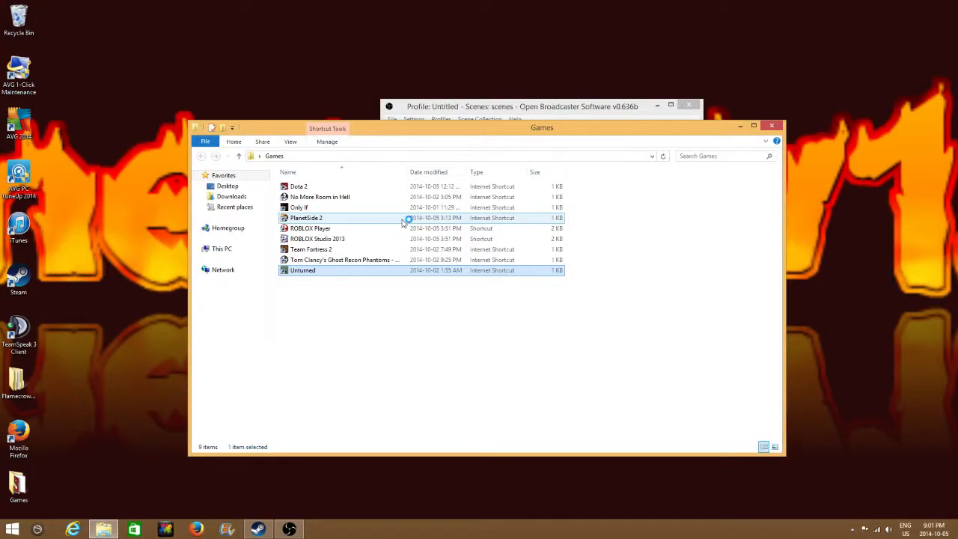
double_click(302, 270)
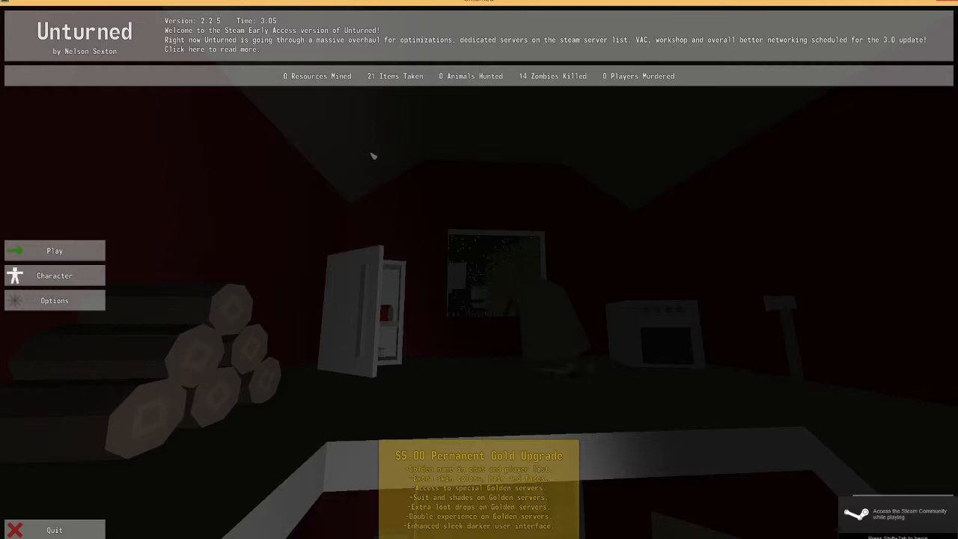
mouse_move(643, 212)
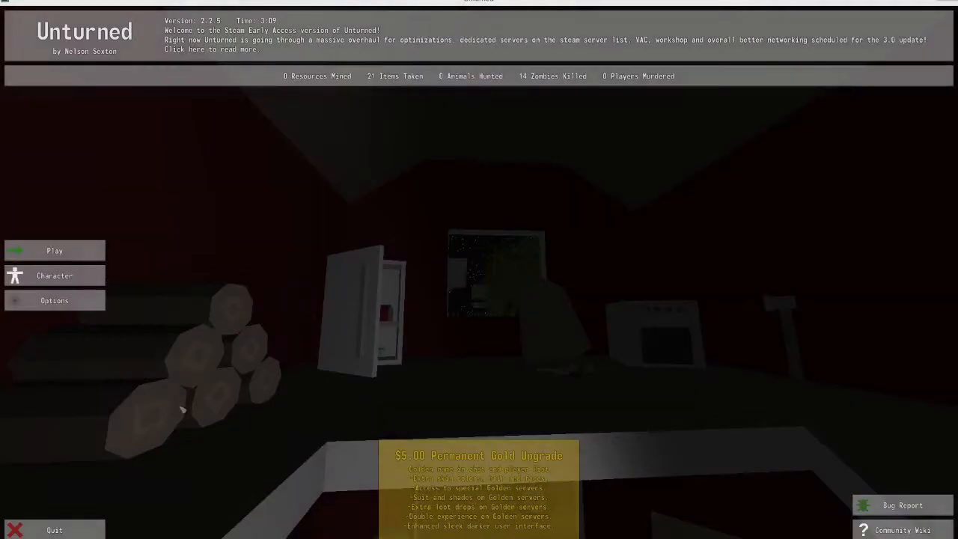
mouse_move(273, 425)
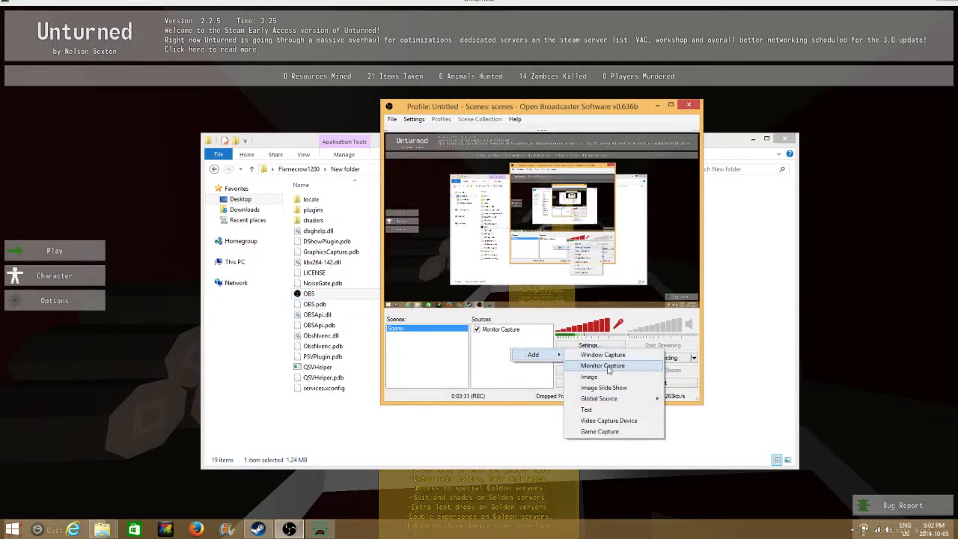
mouse_move(600, 431)
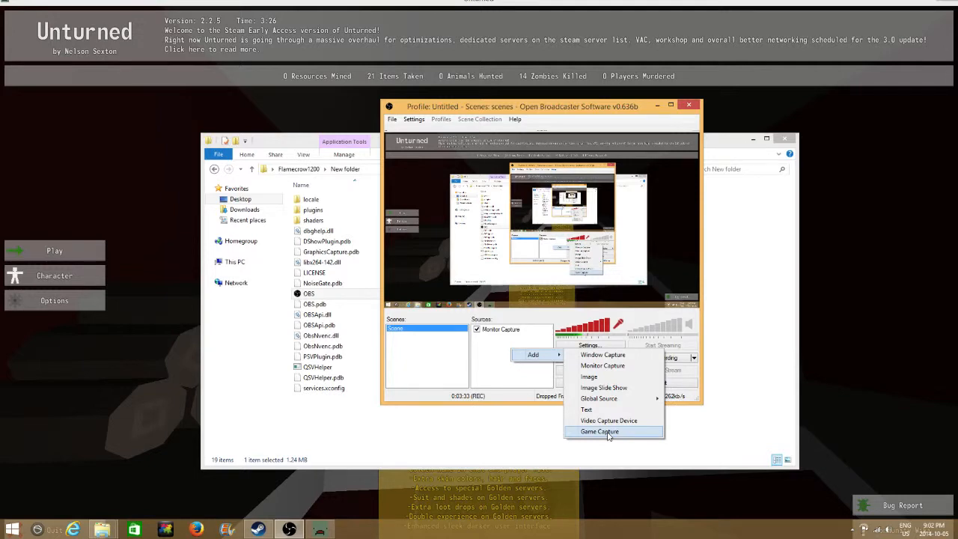
Choose Game Capture from the Sources list's Add menu.
click(599, 432)
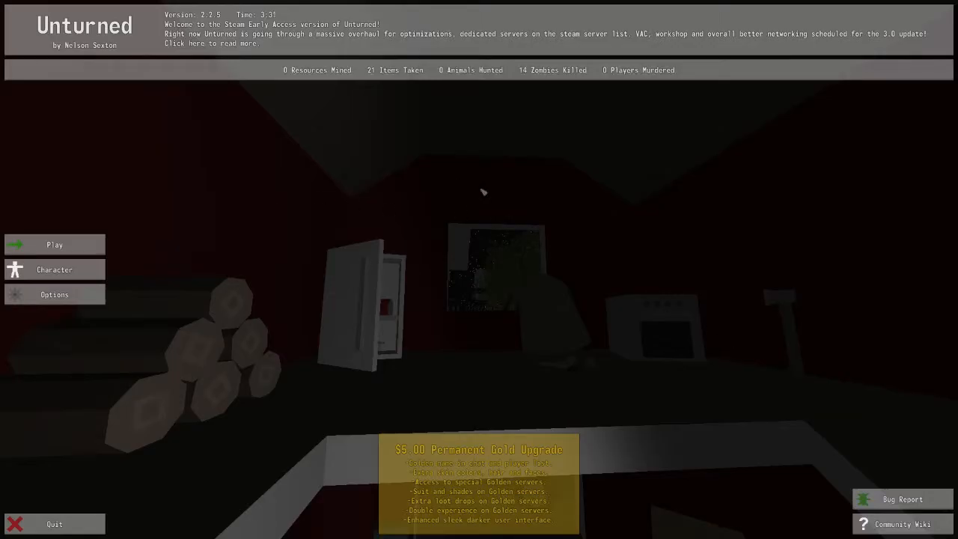
mouse_move(125, 162)
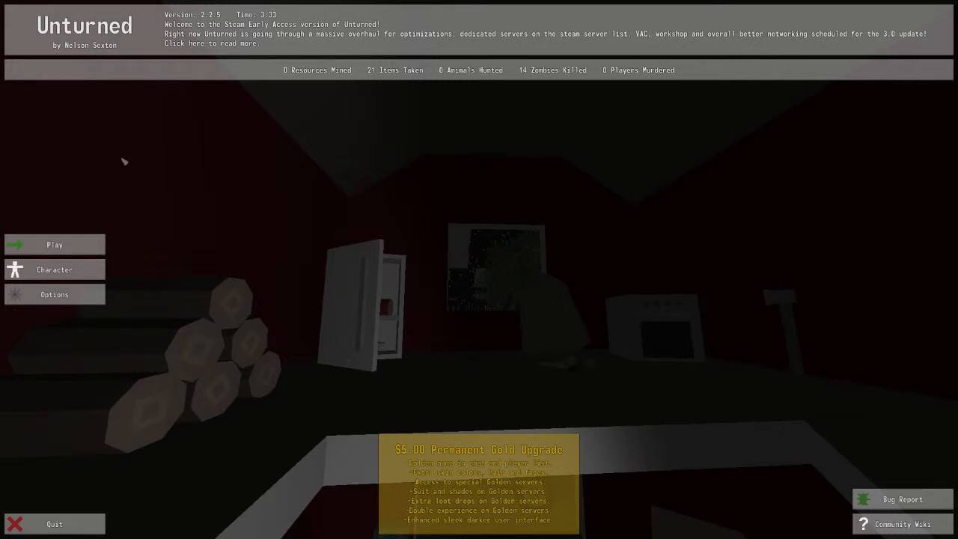
mouse_move(392, 152)
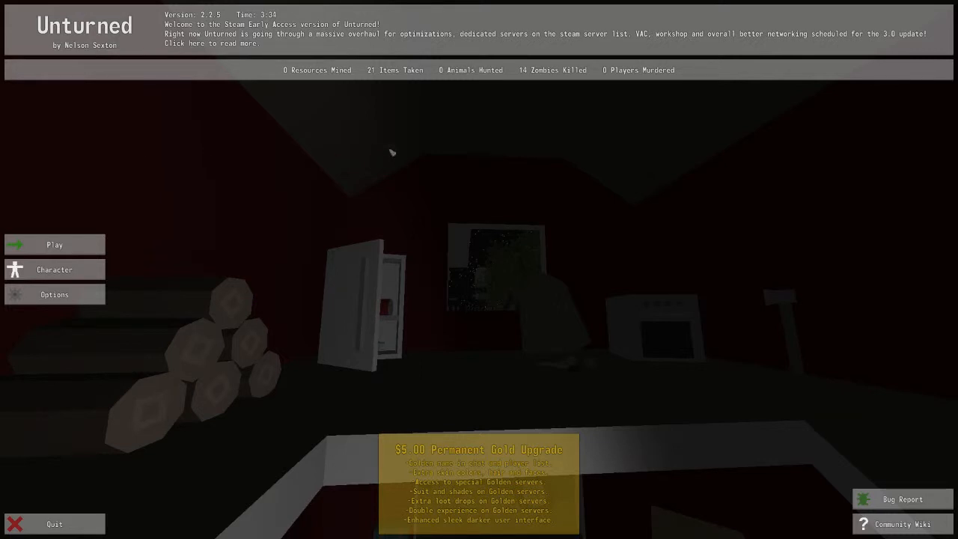